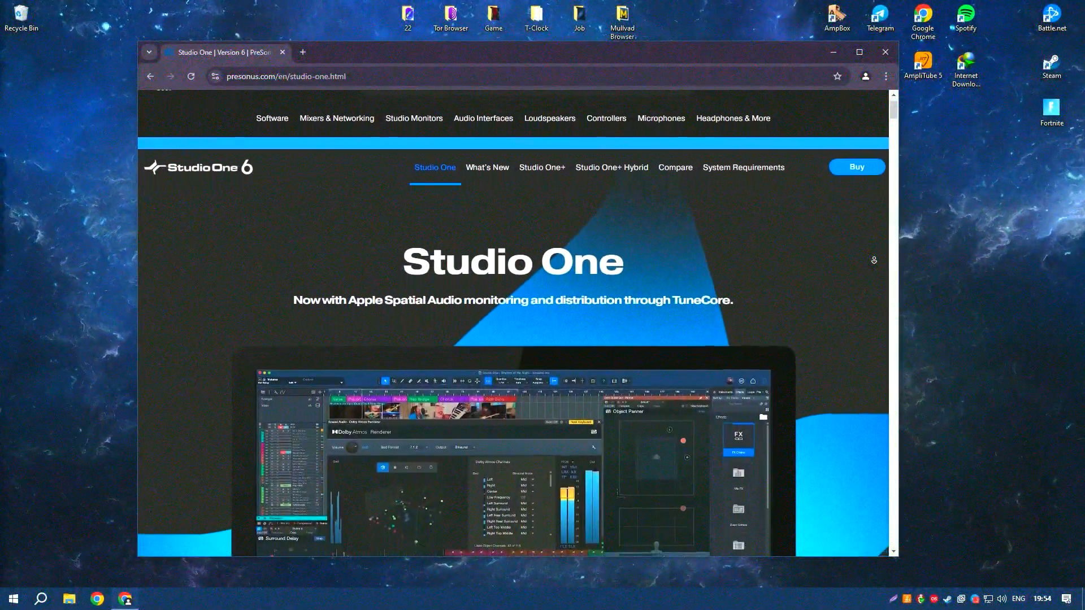
- Scroll the presonus.com Studio One 6 page down to the 'Record. Compose. Produce. Mix. Master.' section
scroll("down", 3)
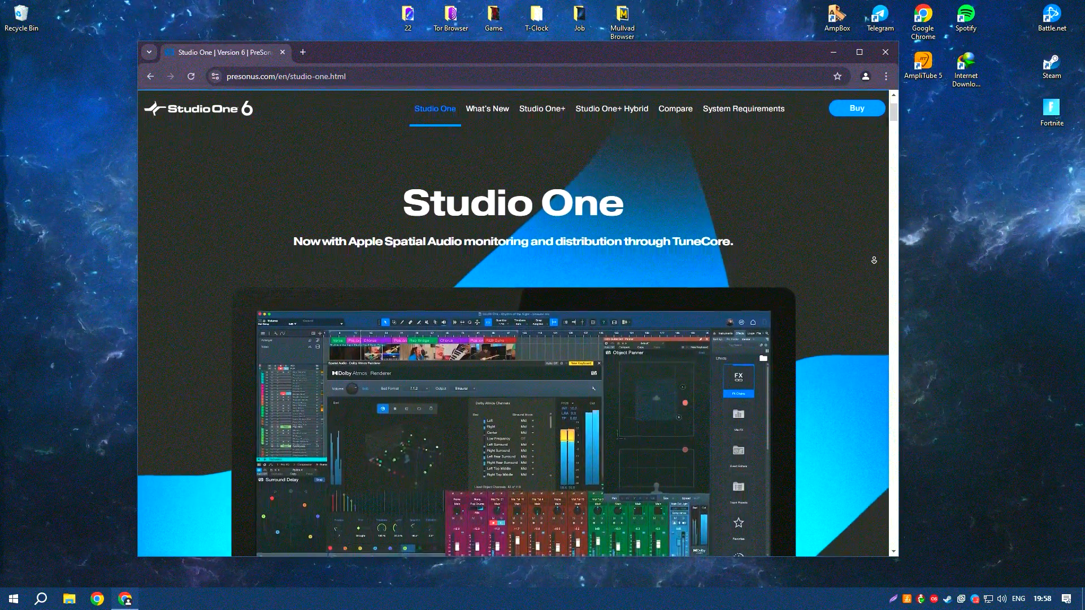
scroll("down", 3)
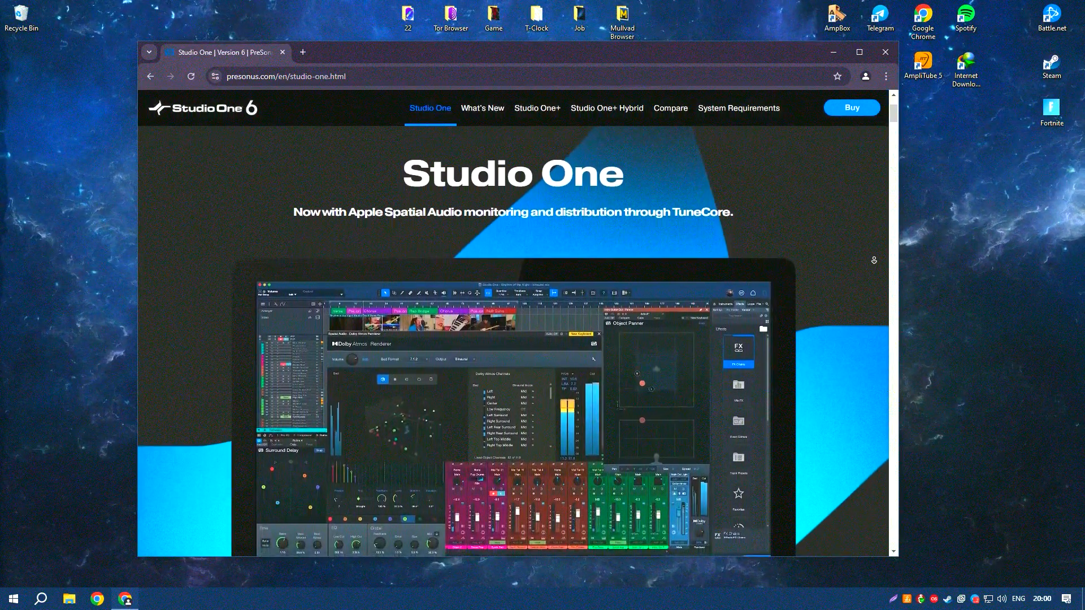
scroll("down", 3)
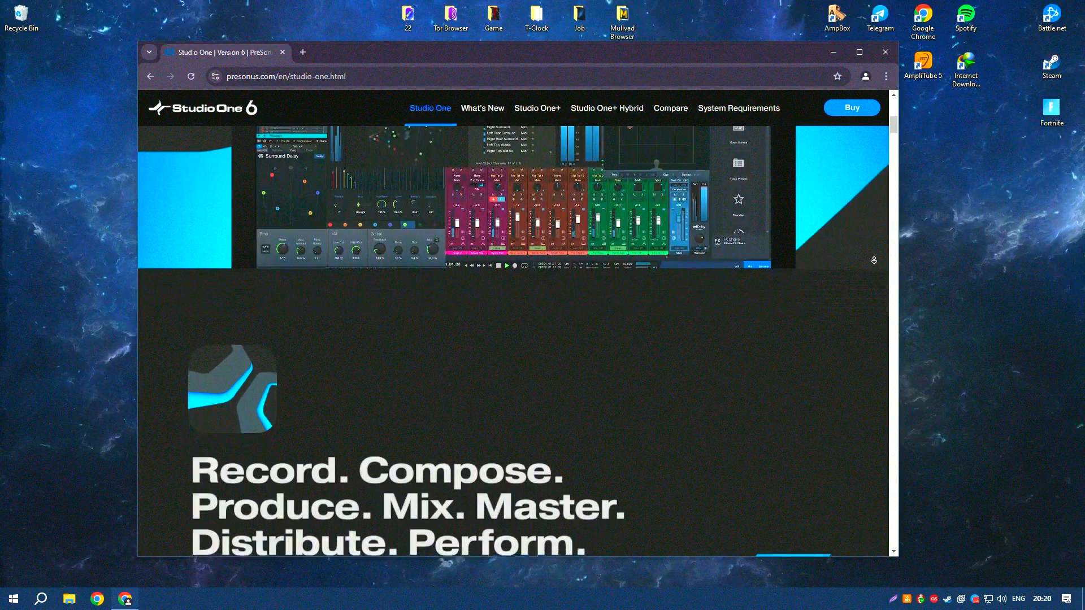
scroll("down", 3)
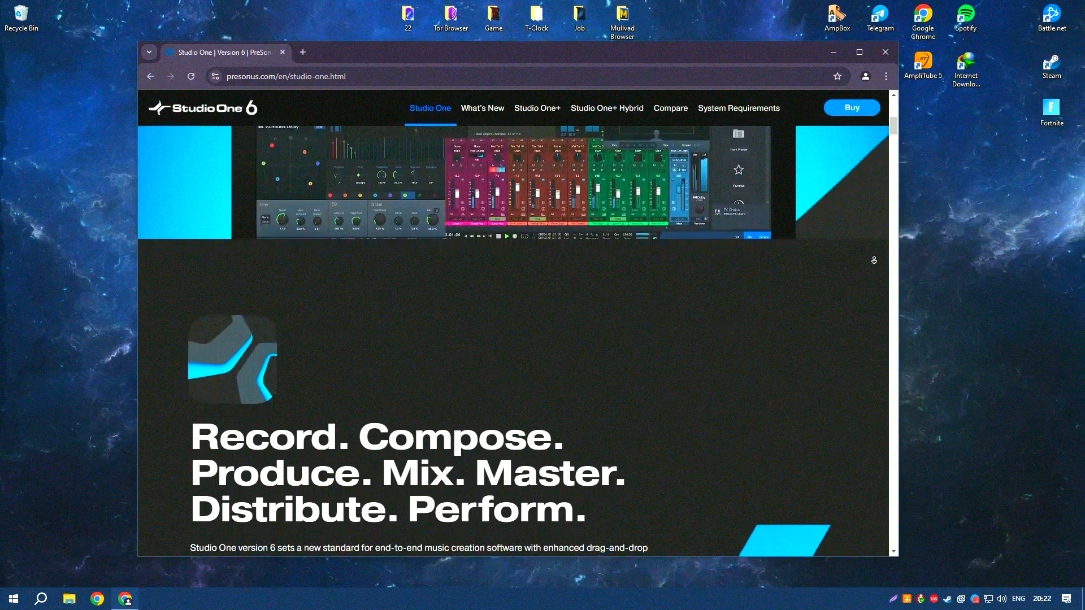
scroll("down", 3)
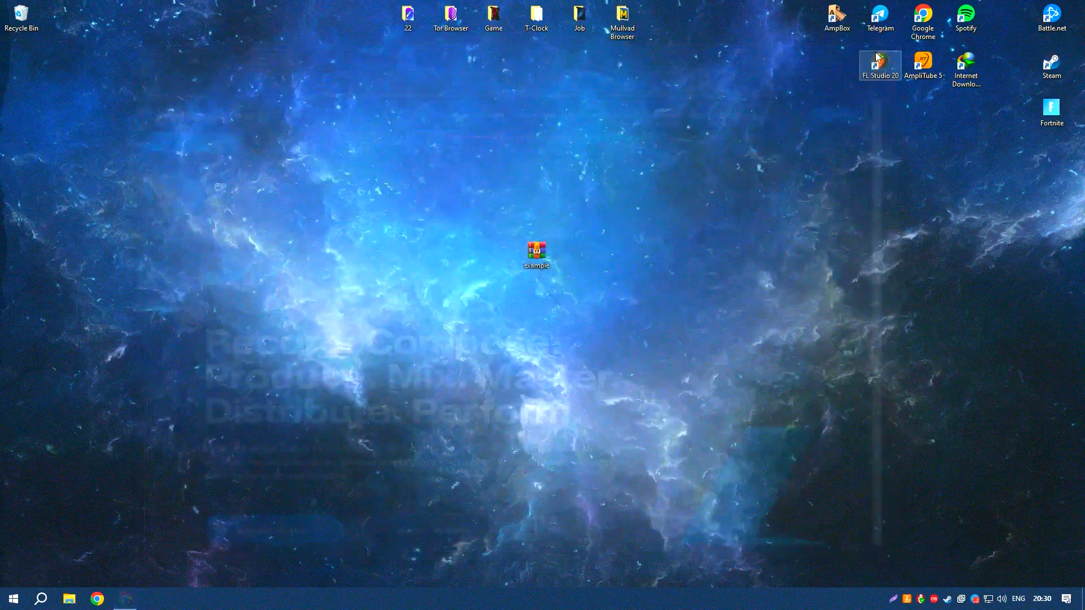
- Open example.rar from the desktop and enter its example folder, reaching the password prompt
left_click(536, 251)
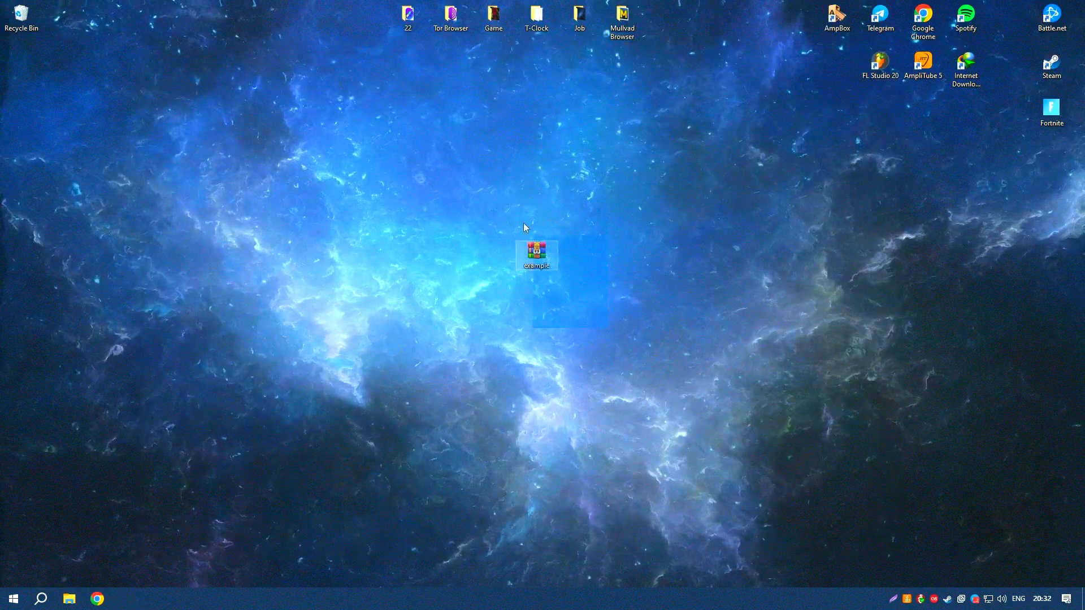
double_click(537, 255)
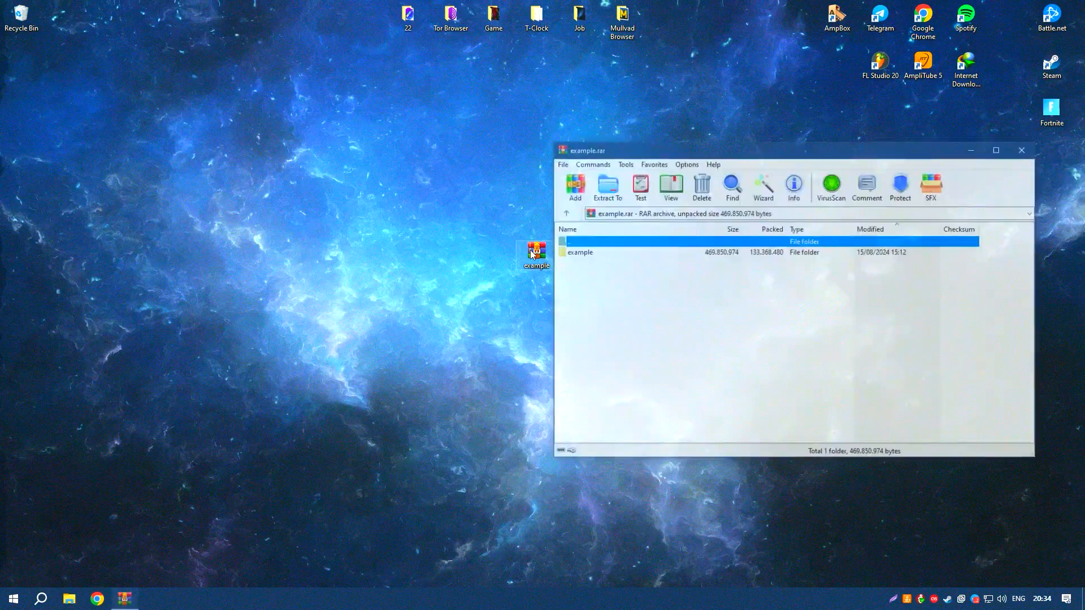
double_click(580, 252)
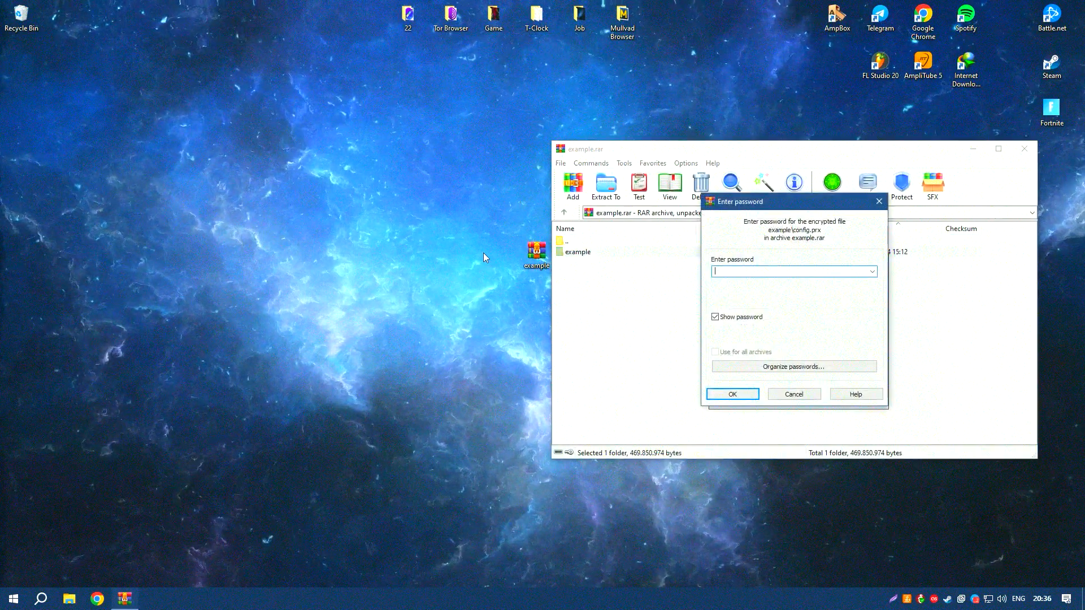
left_click(731, 394)
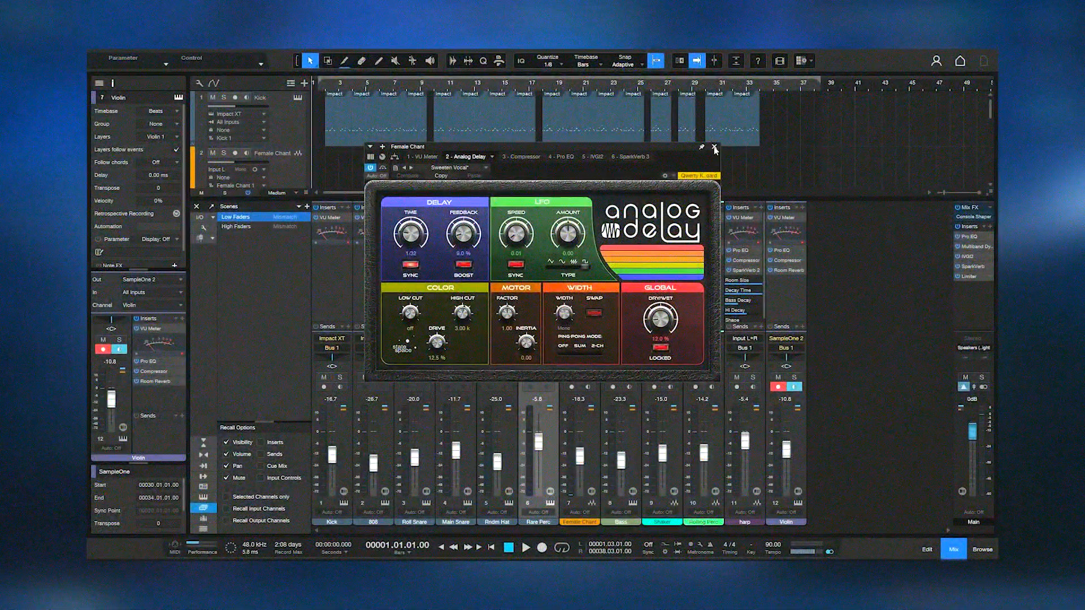
- Close the Analog Delay plugin window on the Female Chant channel
left_click(715, 149)
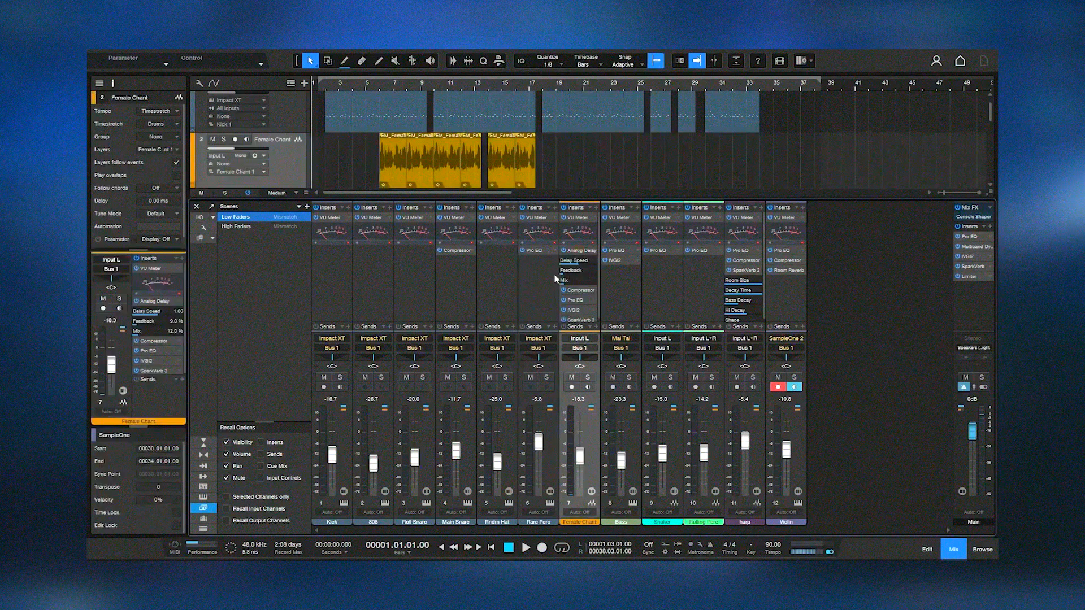
mouse_move(559, 250)
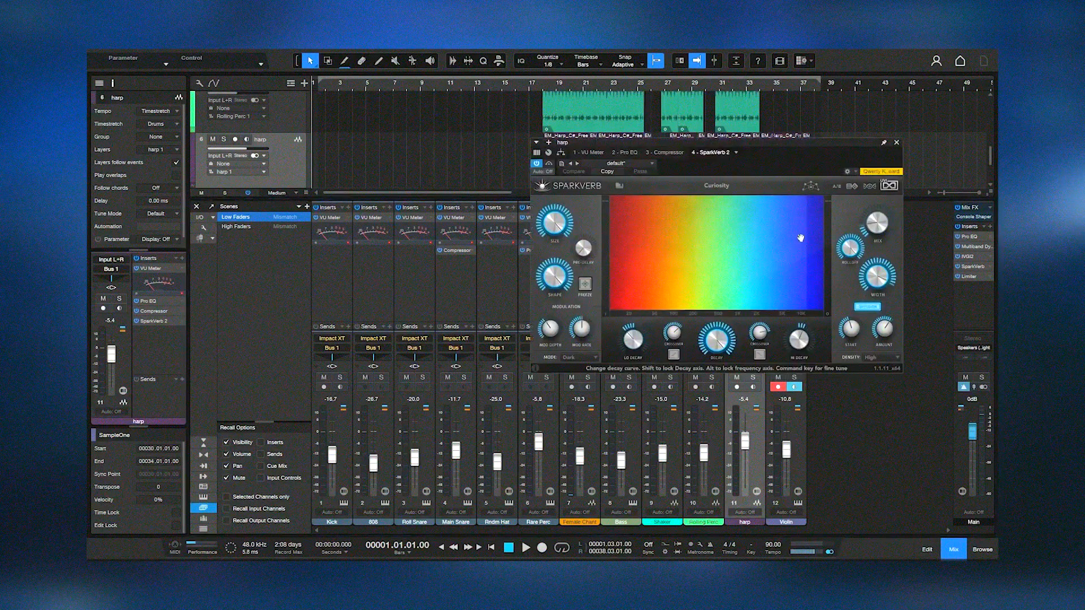
- Reshape the decay curve in the harp channel's SparkVerb 2 reverb graph
left_click(897, 143)
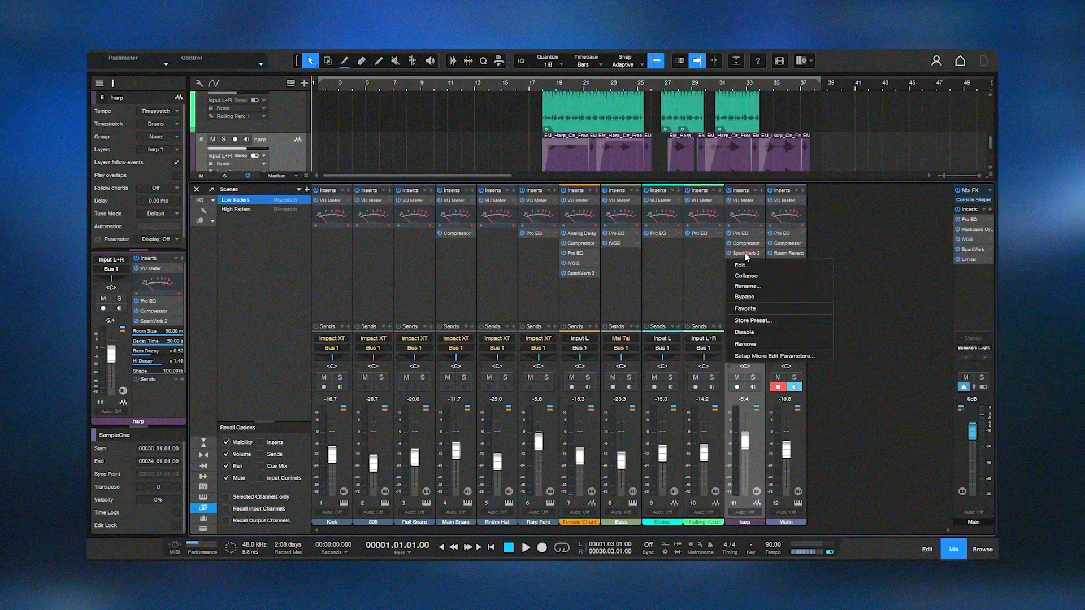
mouse_move(776, 356)
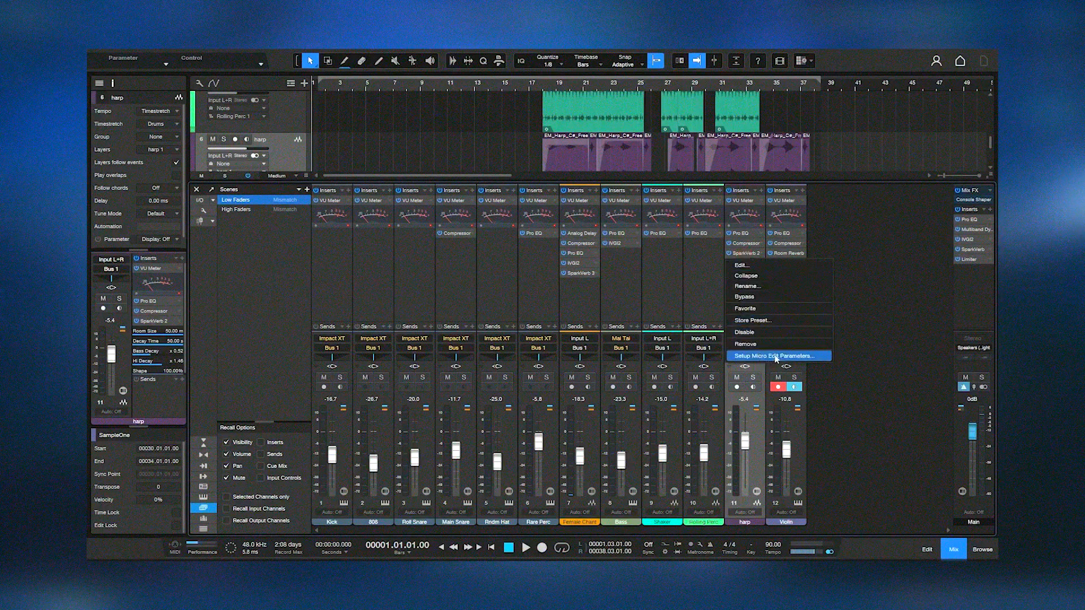